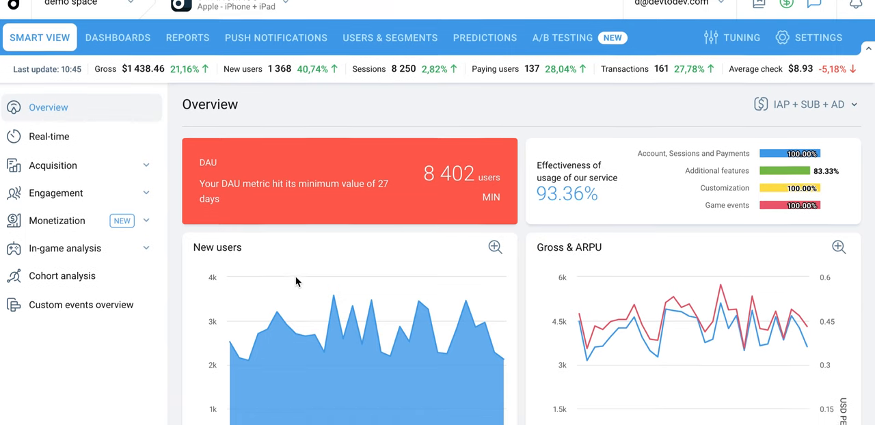
# Step: Start a new Conversion funnel report from the Reports list
pyautogui.scroll(-3)
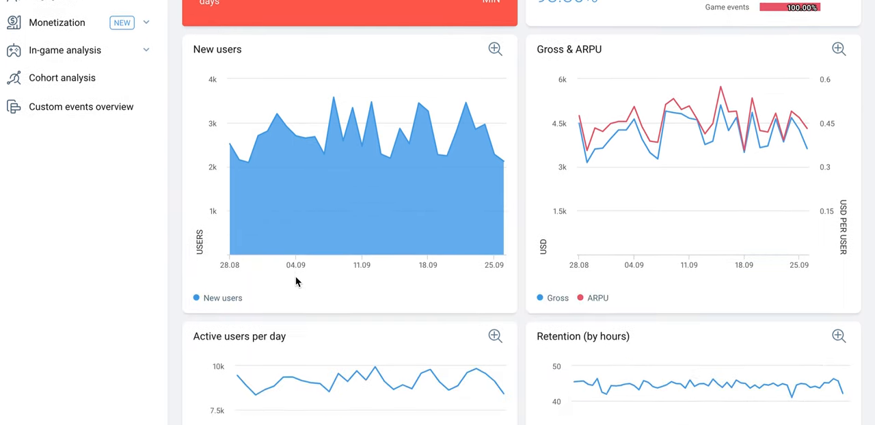
pyautogui.scroll(-3)
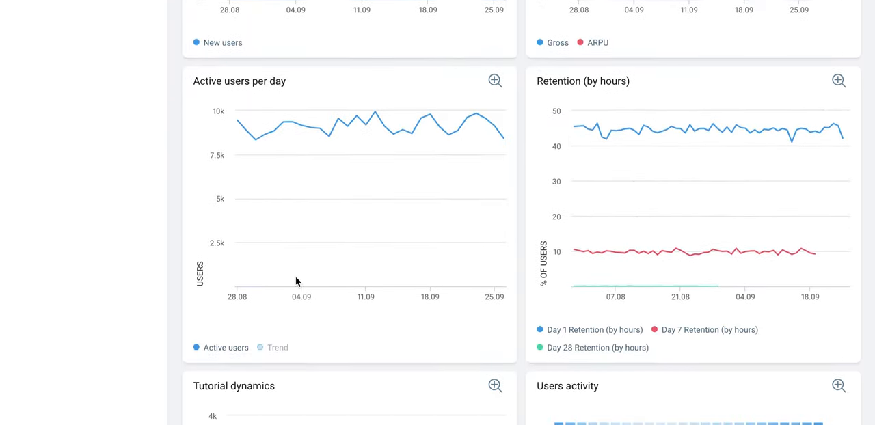
pyautogui.scroll(-3)
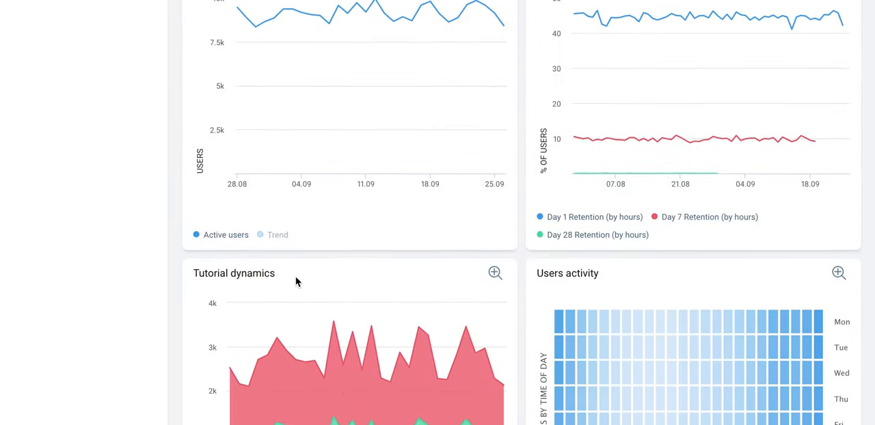
pyautogui.scroll(3)
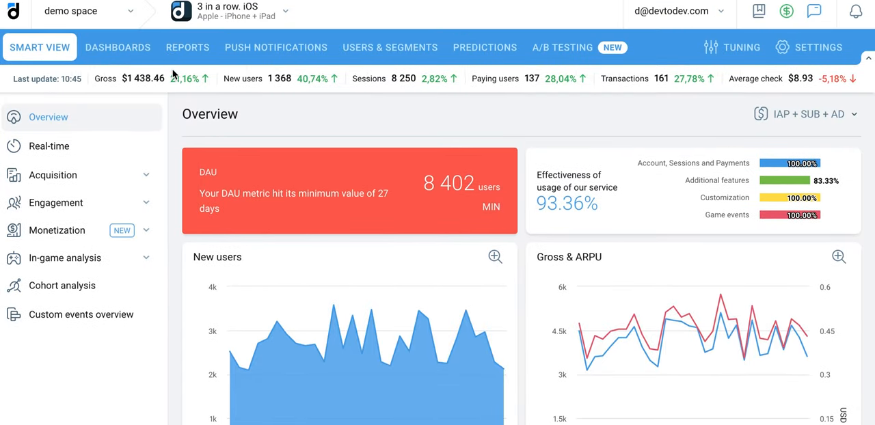
pyautogui.click(187, 47)
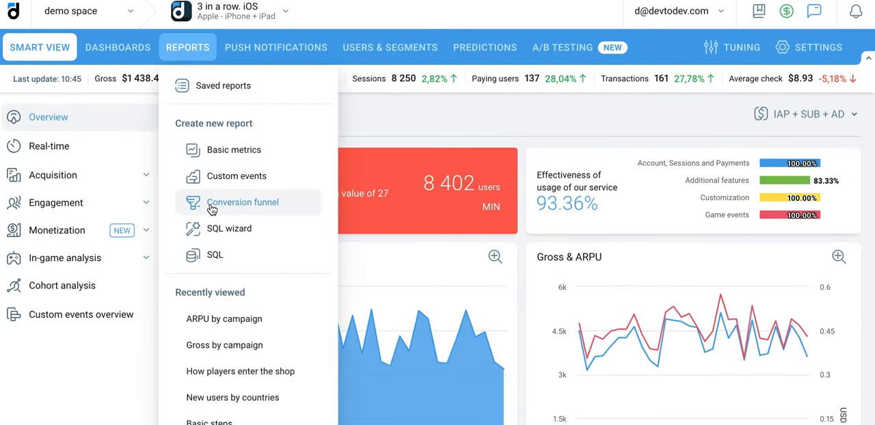
pyautogui.click(242, 203)
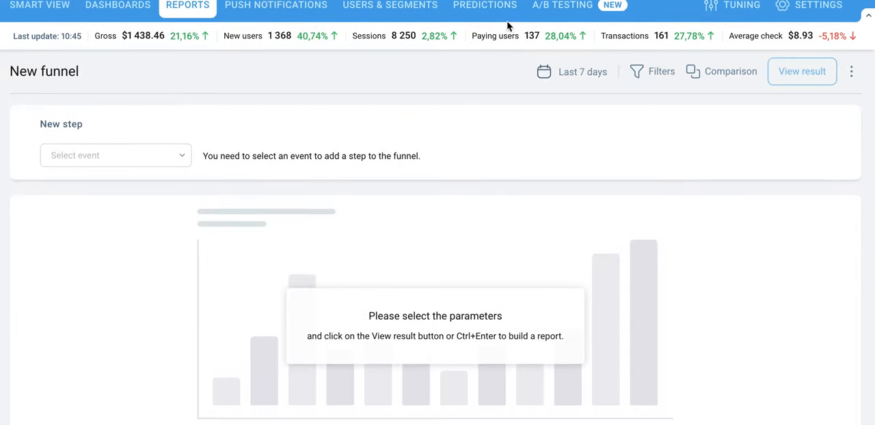
# Step: Set the report's date range to 01 Jul 2023 – 31 Aug 2023
pyautogui.click(582, 72)
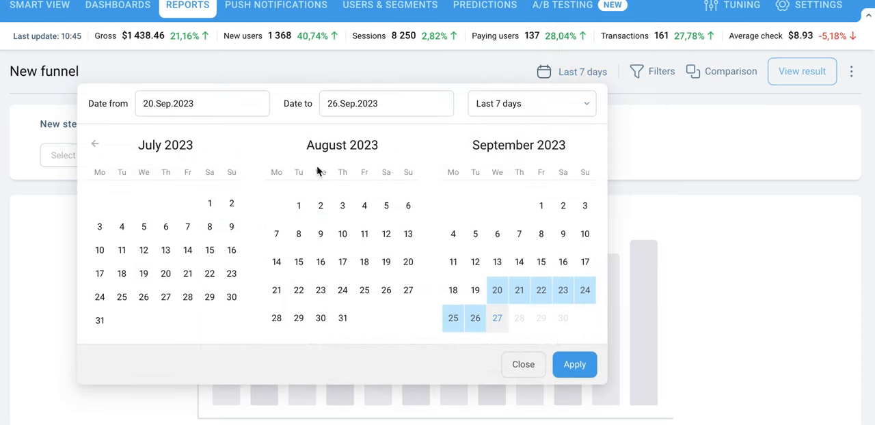
pyautogui.click(342, 317)
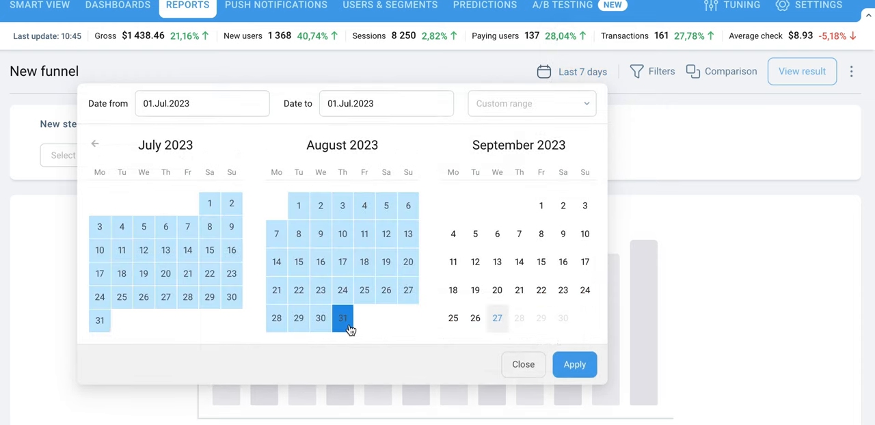
pyautogui.click(574, 364)
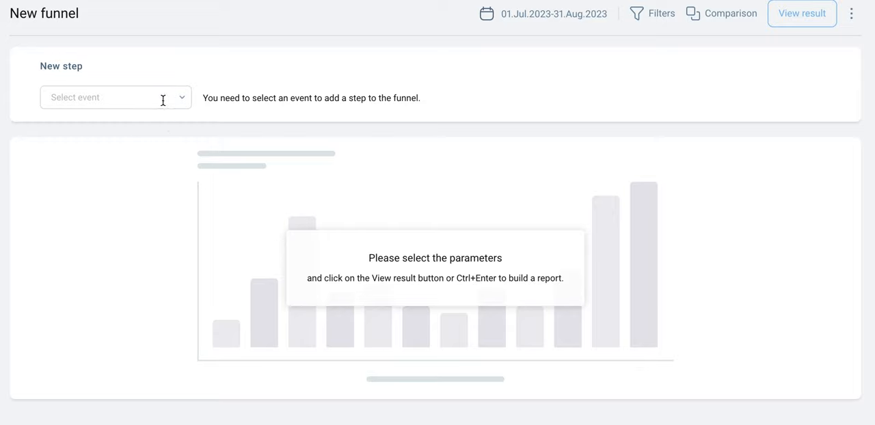
# Step: Add Install, Session start and Tutorial steps as the first three funnel steps
pyautogui.click(114, 97)
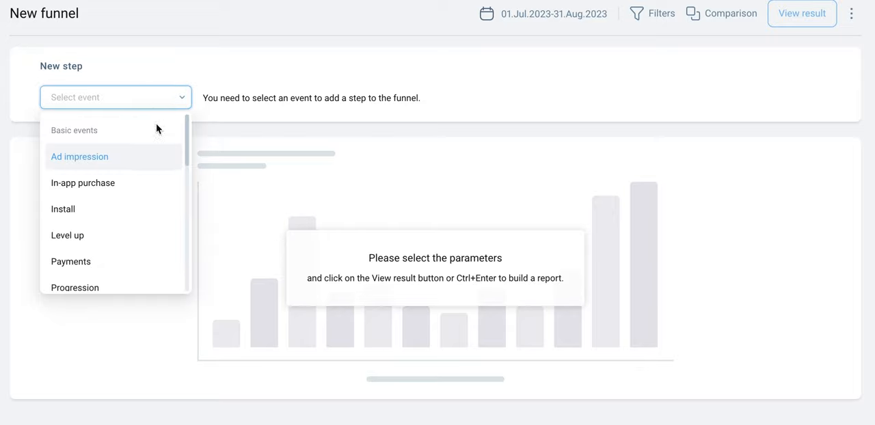
pyautogui.click(63, 209)
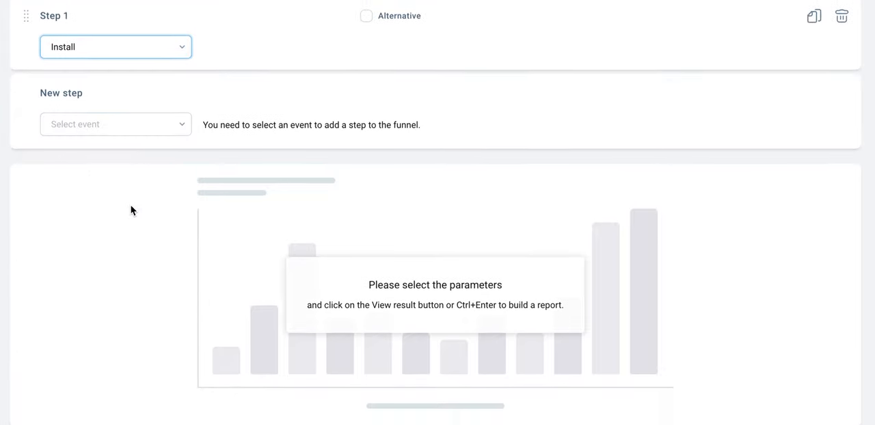
pyautogui.click(115, 124)
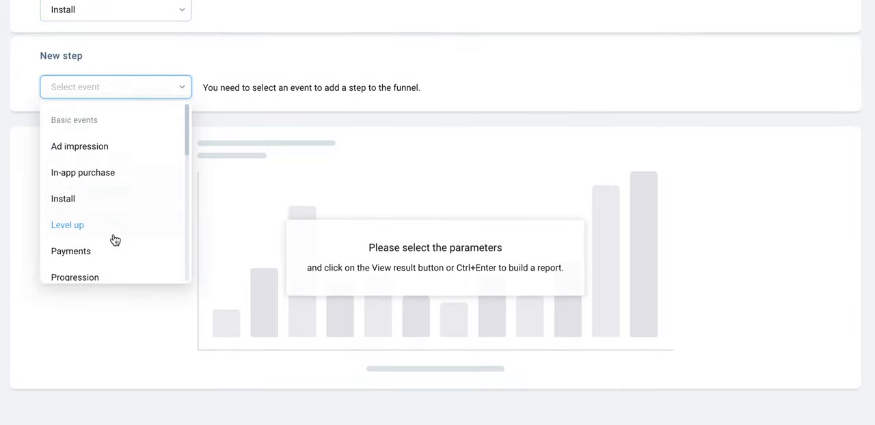
pyautogui.scroll(-3)
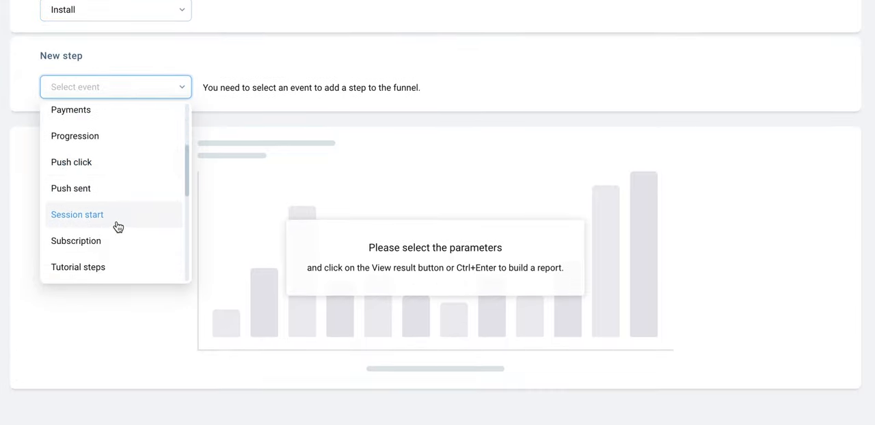
pyautogui.click(77, 214)
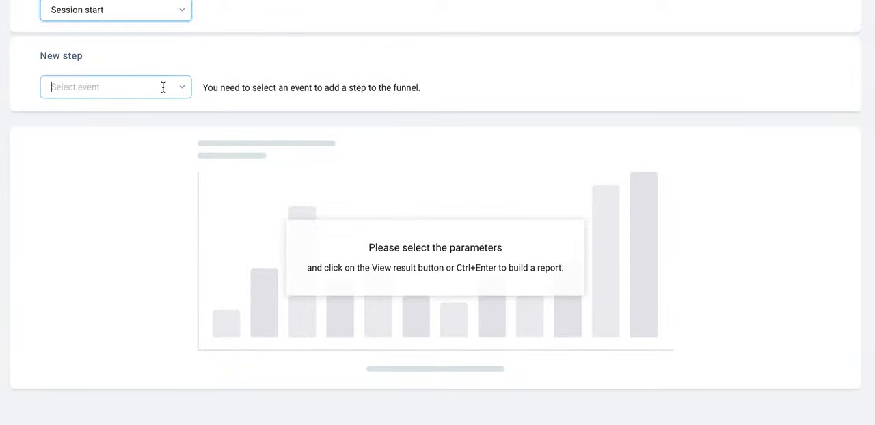
pyautogui.click(115, 87)
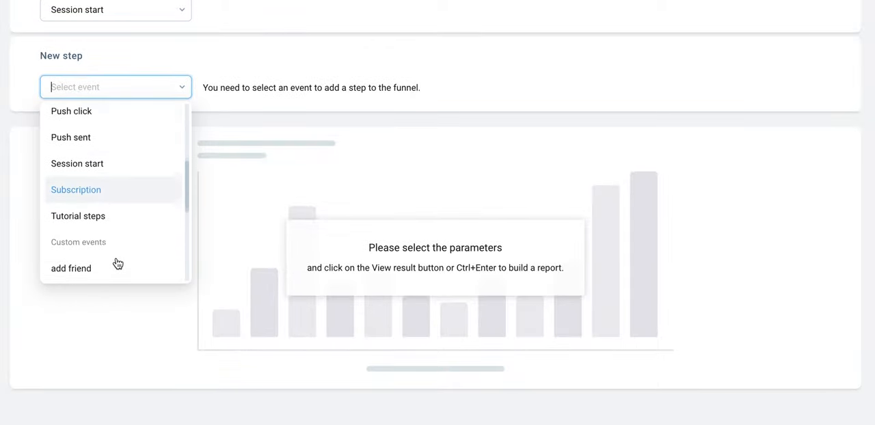
pyautogui.click(78, 216)
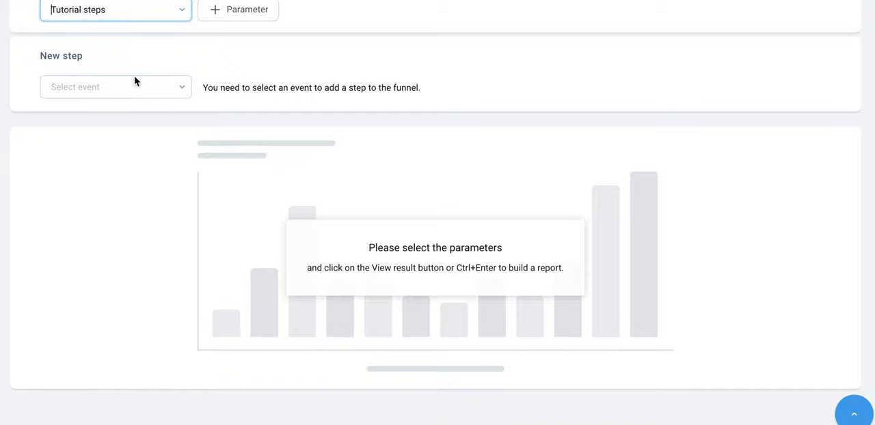
# Step: Add starterpack popup, Level up and In-app purchase as steps four to six
pyautogui.click(115, 88)
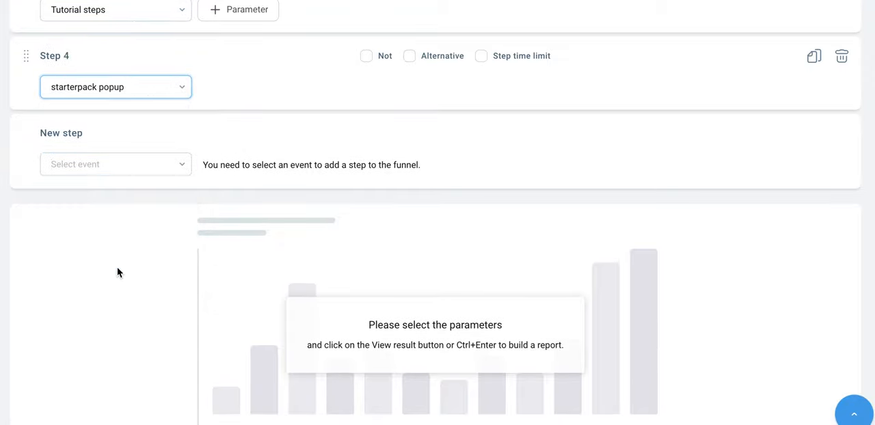
pyautogui.click(115, 131)
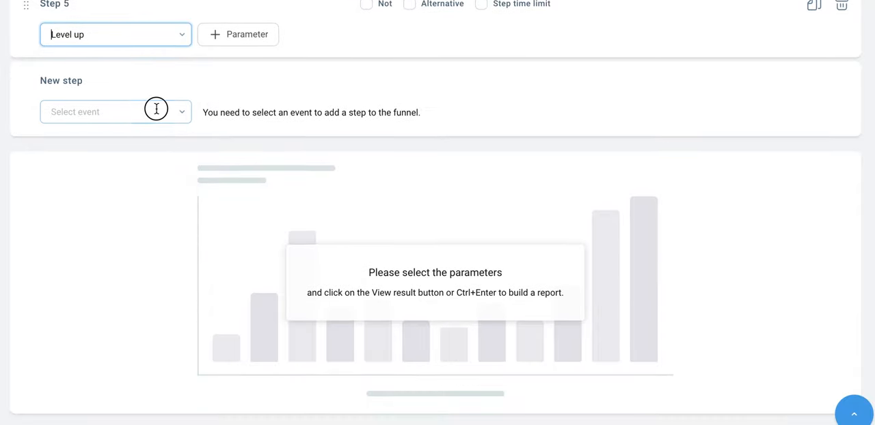
pyautogui.click(115, 112)
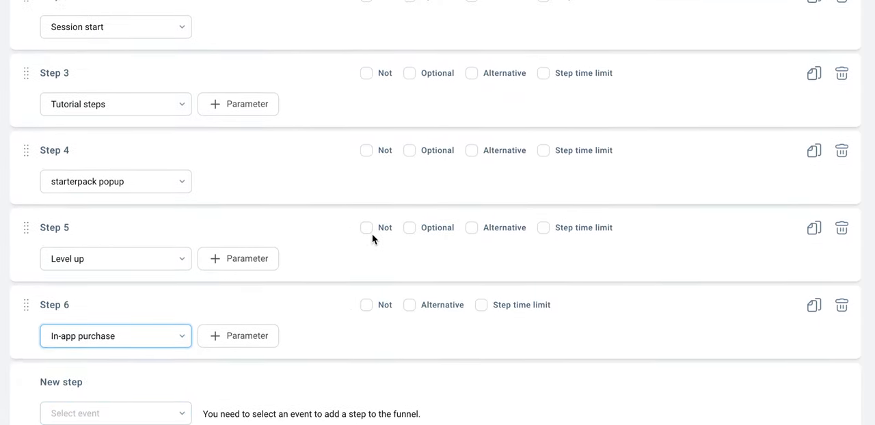
# Step: Condition the In-app purchase step on Item is XBomb or bomb
pyautogui.click(238, 336)
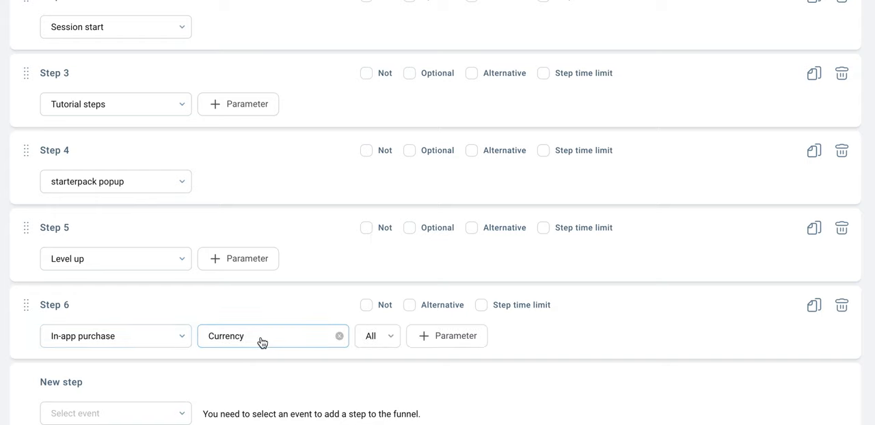
pyautogui.click(267, 336)
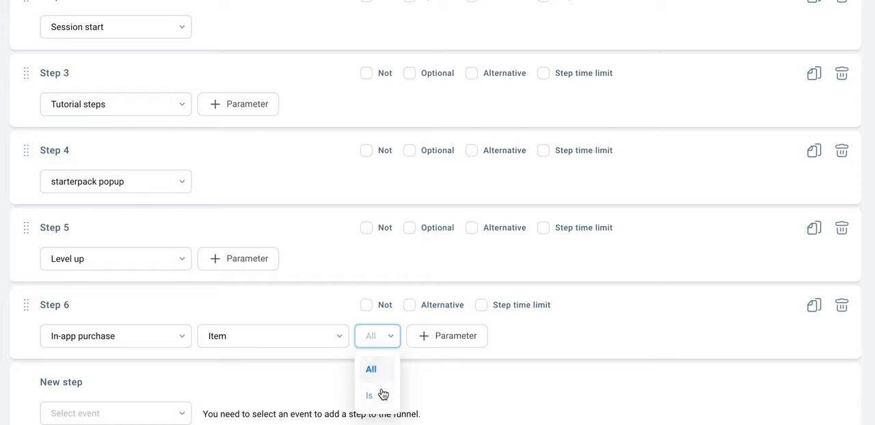
pyautogui.click(369, 395)
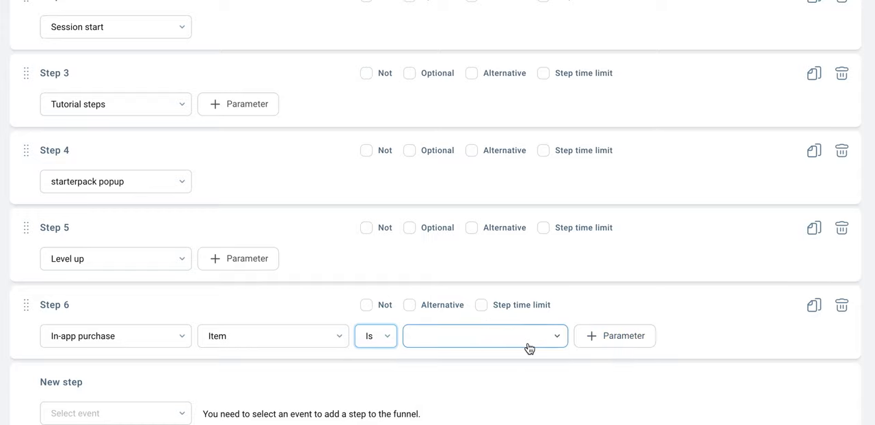
pyautogui.click(485, 336)
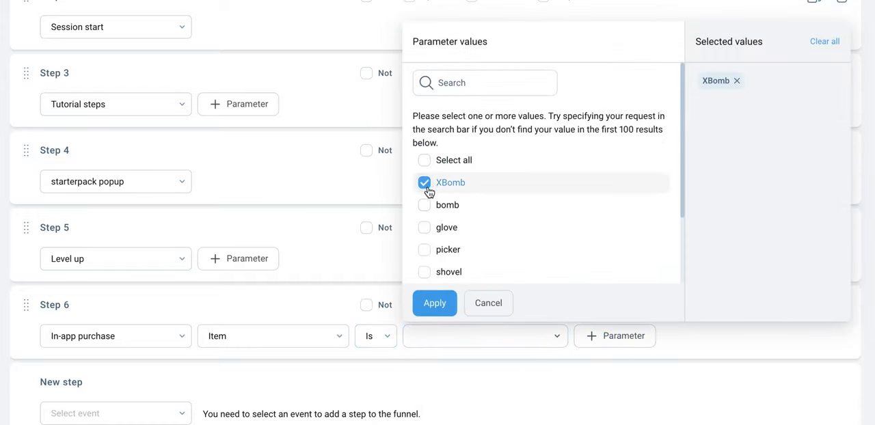
pyautogui.click(435, 304)
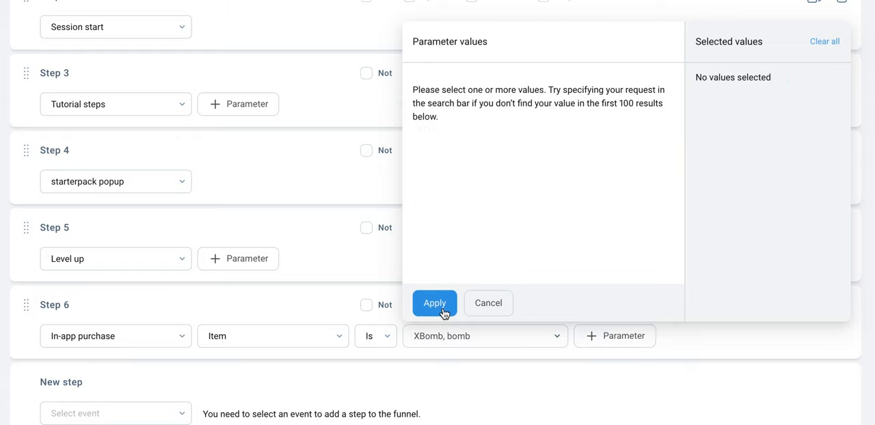
pyautogui.click(435, 304)
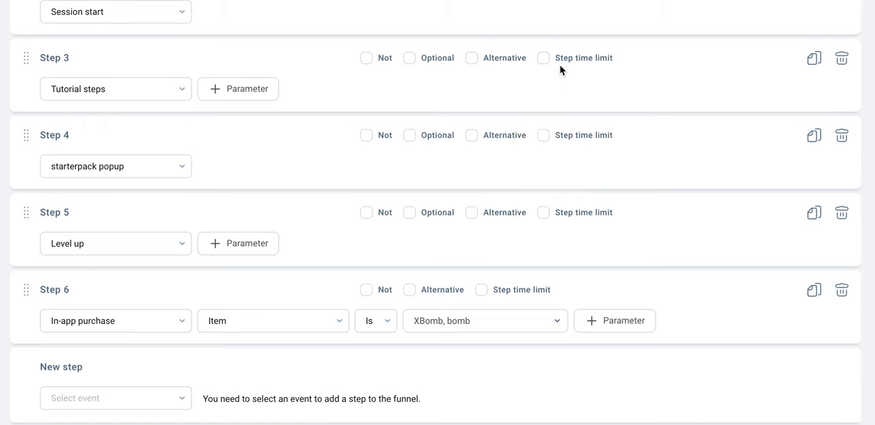
# Step: Enable a 1 h 0 min 1 sec time limit on Step 3 and mark Level up as optional
pyautogui.click(545, 57)
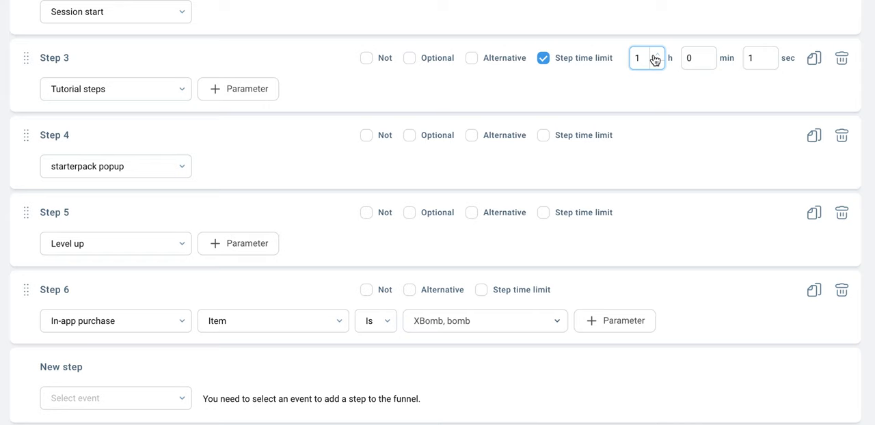
pyautogui.moveTo(651, 90)
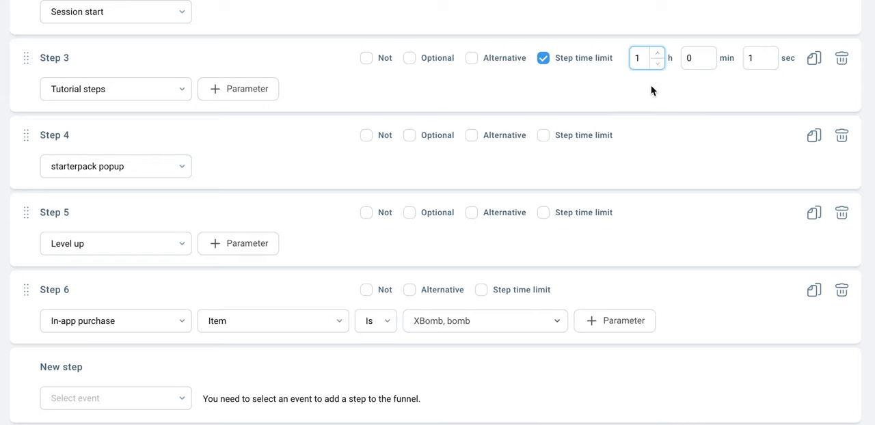
pyautogui.moveTo(495, 112)
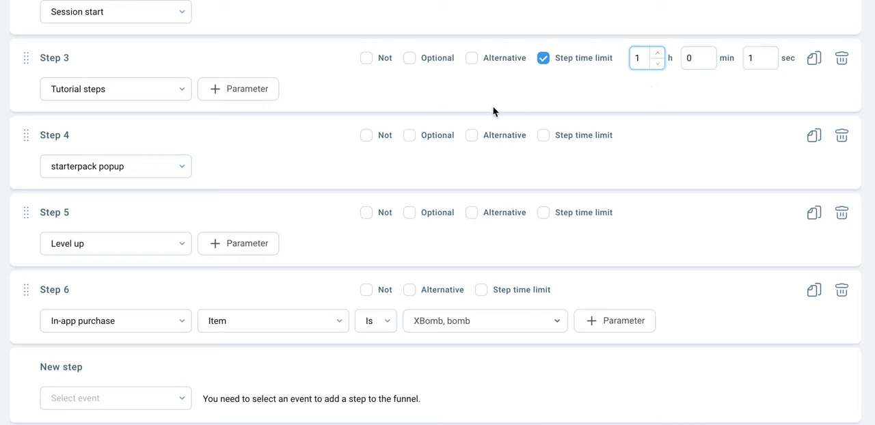
pyautogui.moveTo(367, 134)
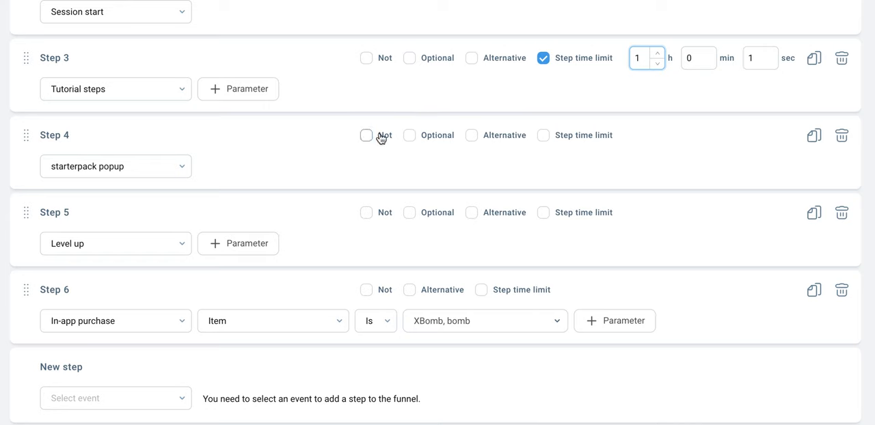
pyautogui.moveTo(367, 214)
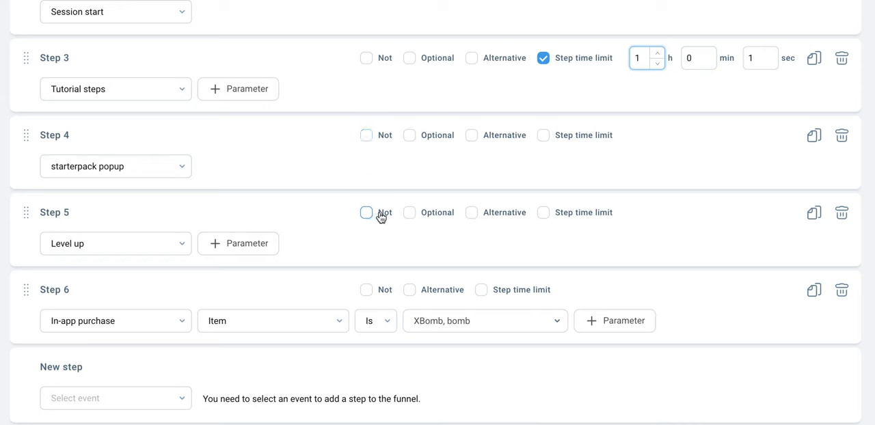
pyautogui.click(366, 214)
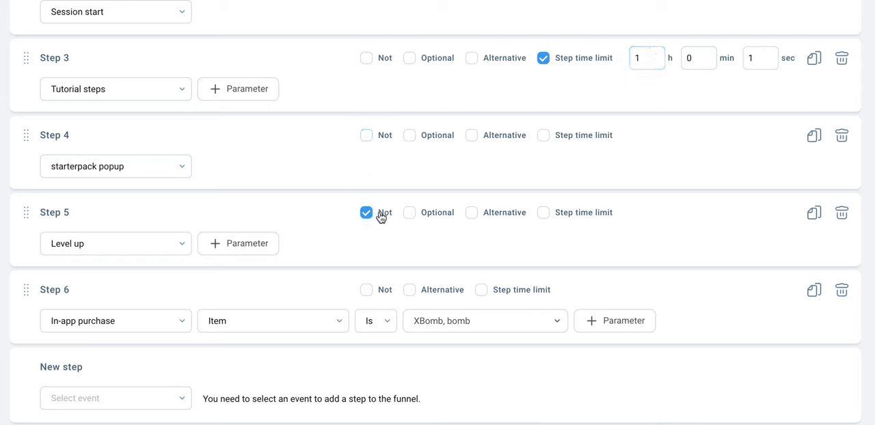
pyautogui.click(367, 213)
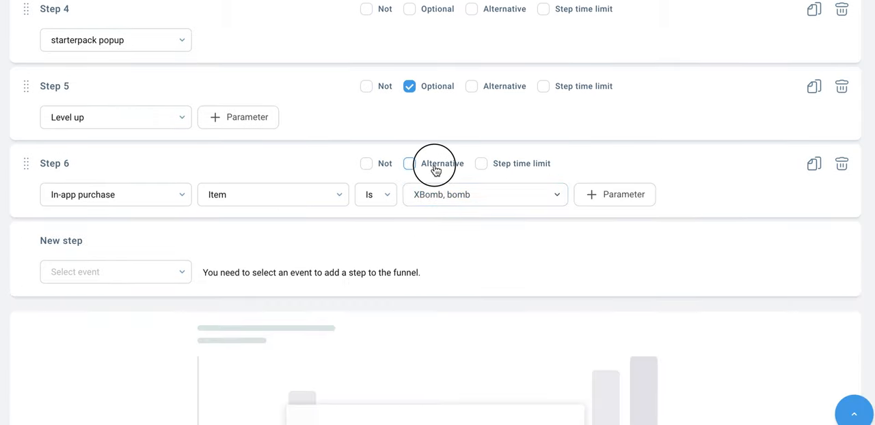
# Step: Add Subscription with Action is purchased as an alternative event for Step 6
pyautogui.click(409, 164)
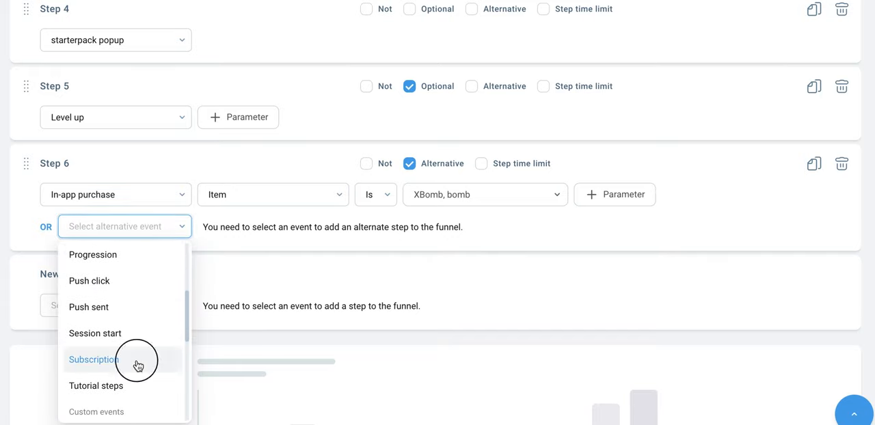
pyautogui.click(93, 360)
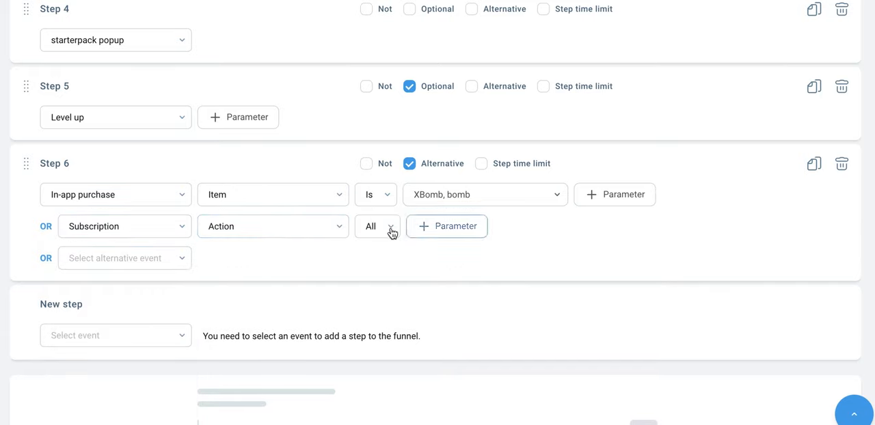
pyautogui.click(376, 227)
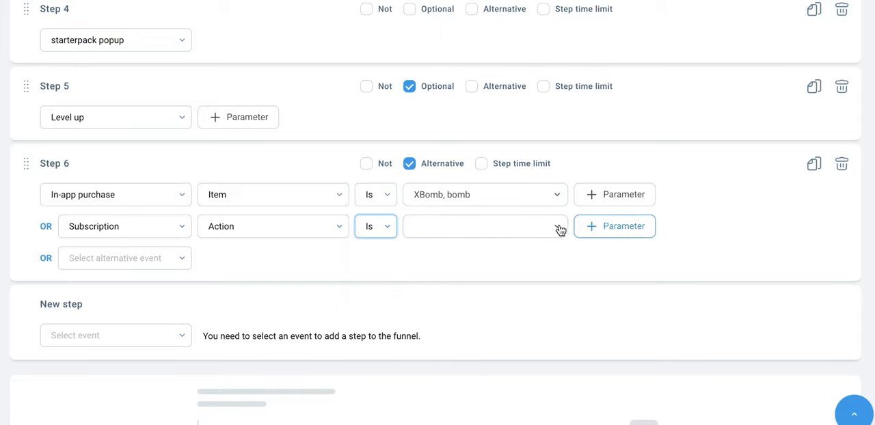
pyautogui.click(485, 227)
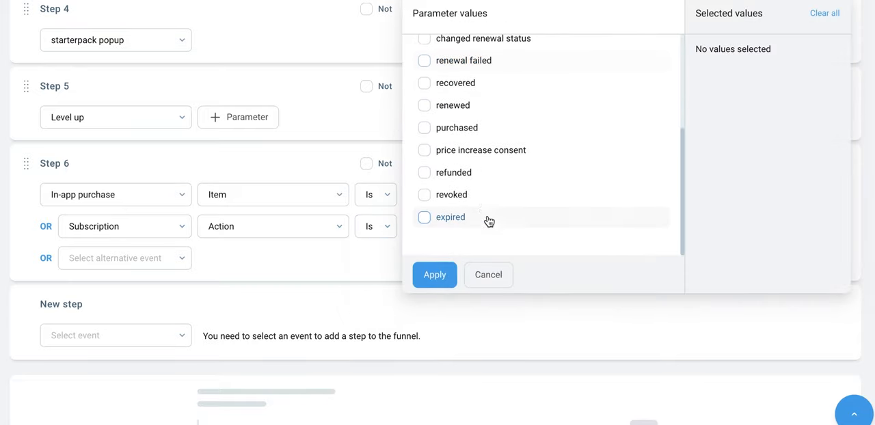
pyautogui.click(424, 129)
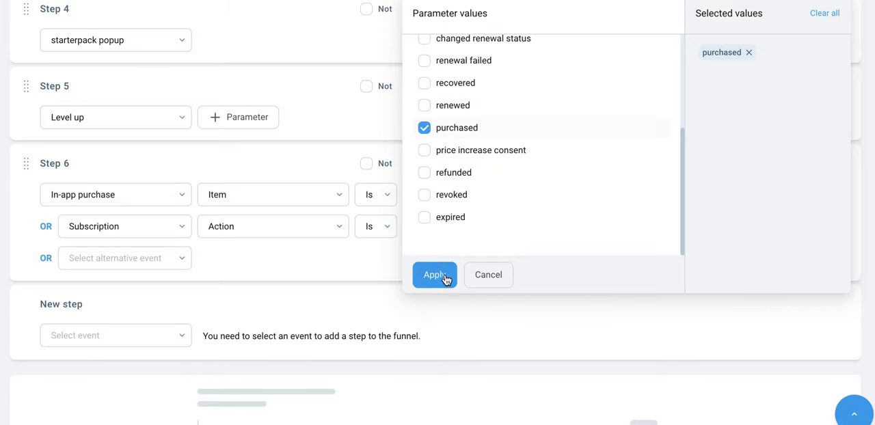
pyautogui.click(435, 275)
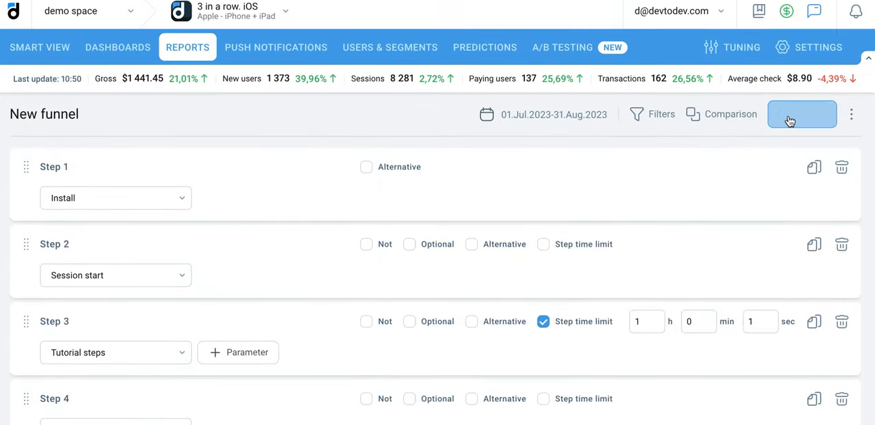
# Step: Calculate the funnel and show the results as a table
pyautogui.click(801, 113)
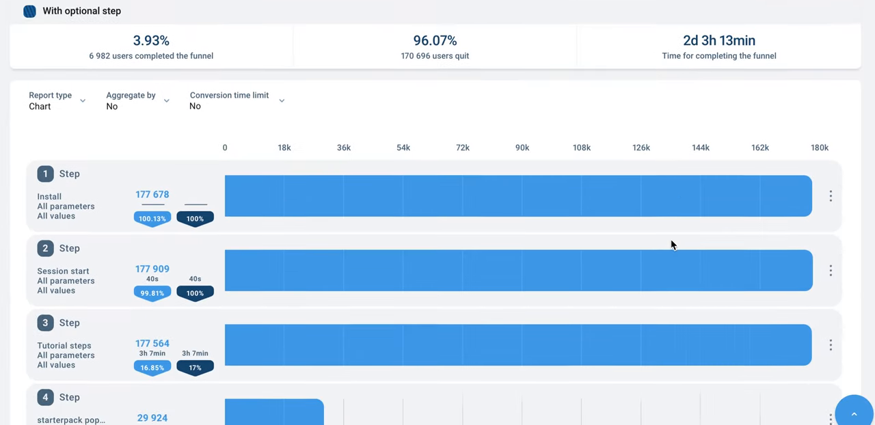
pyautogui.scroll(-3)
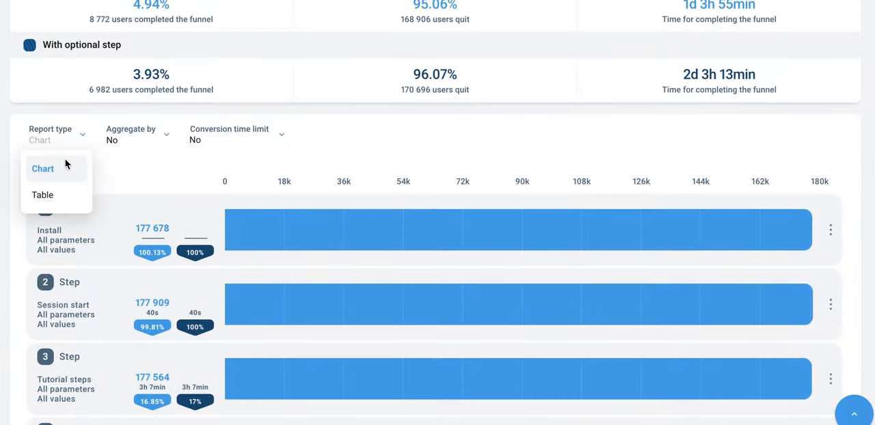
pyautogui.click(43, 194)
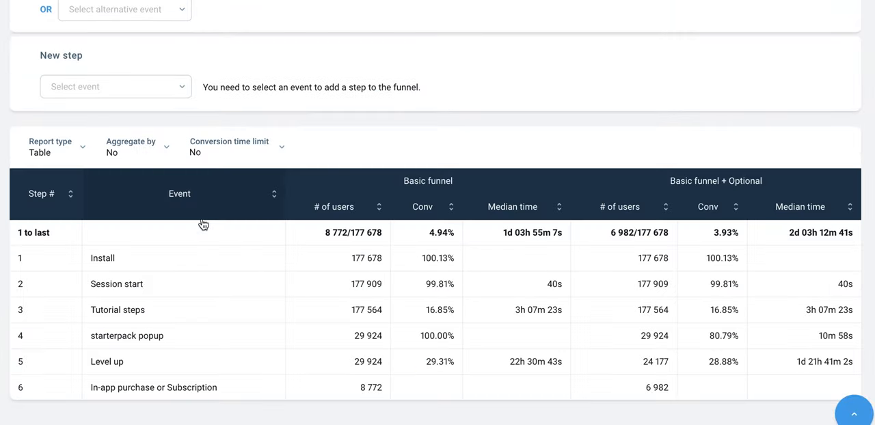
# Step: Switch the report to a chart aggregated by step
pyautogui.click(49, 151)
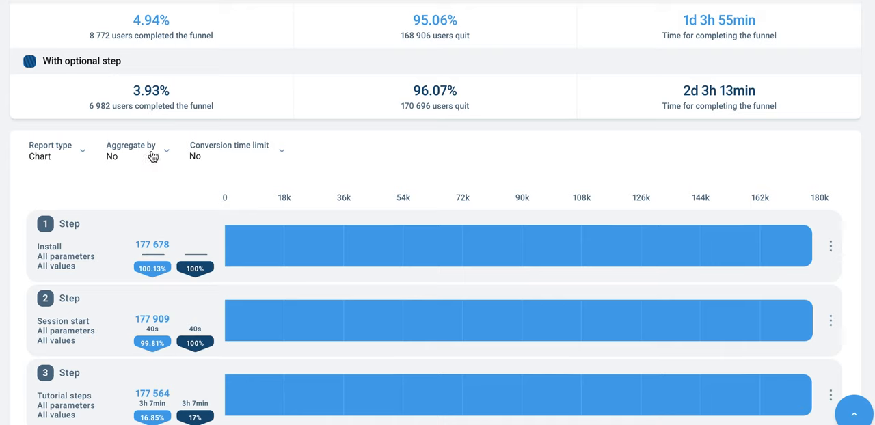
pyautogui.click(137, 150)
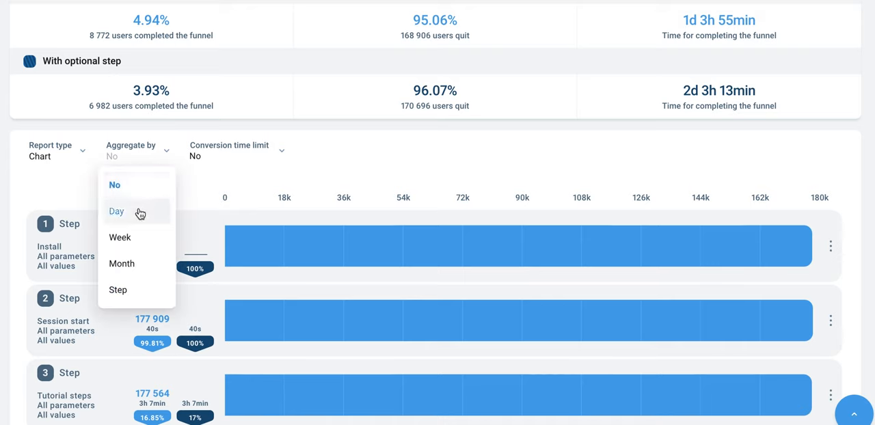
pyautogui.moveTo(117, 290)
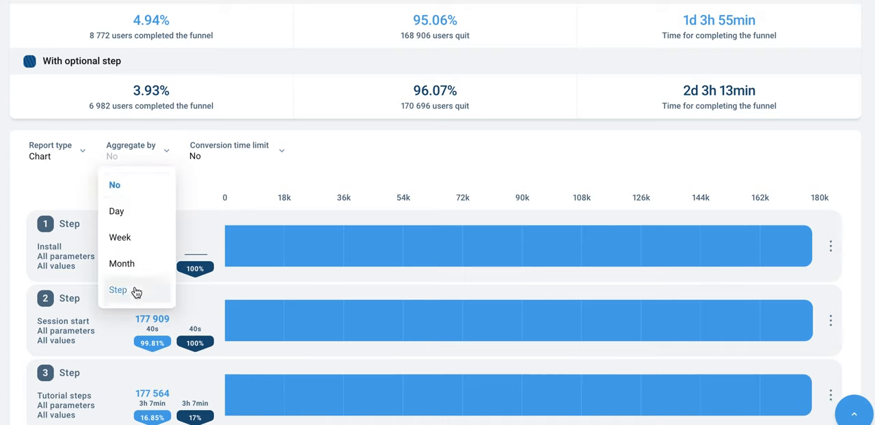
pyautogui.click(117, 290)
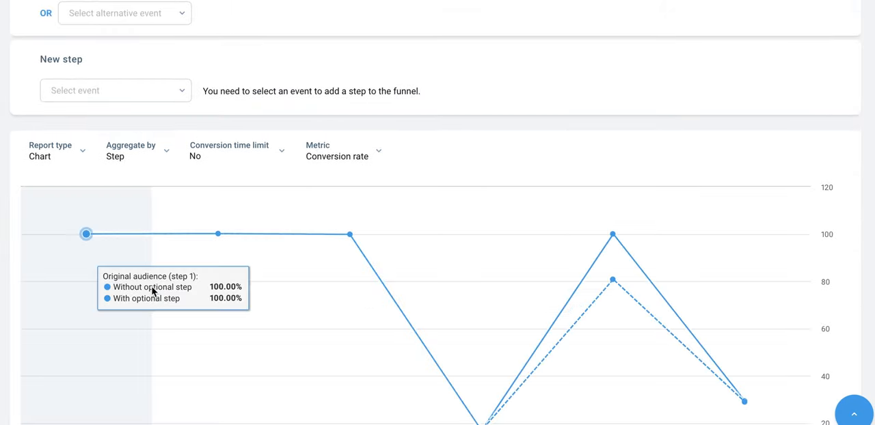
# Step: Set the conversion time limit to limit by time with a value of 1 hour
pyautogui.click(230, 151)
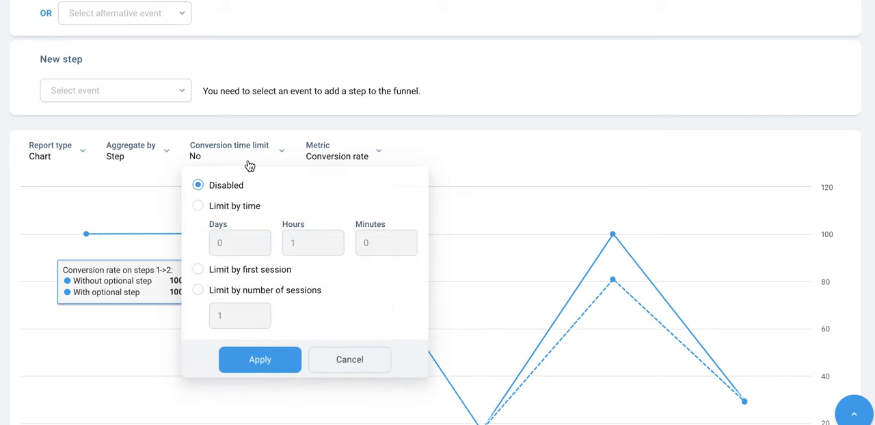
pyautogui.click(197, 205)
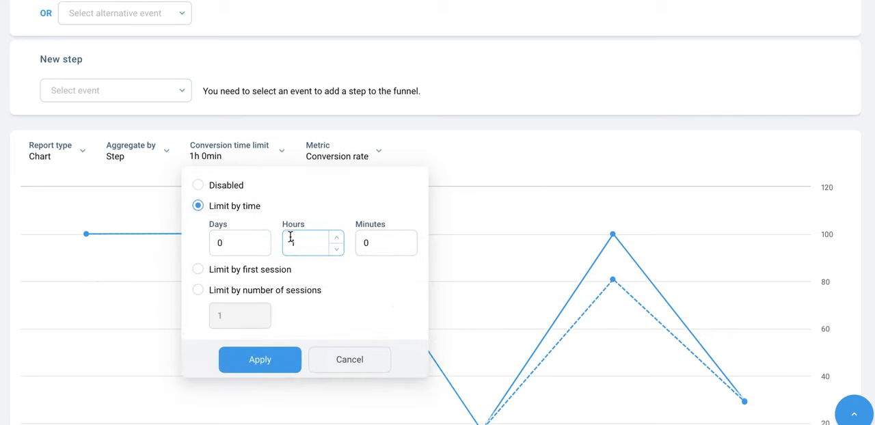
pyautogui.write('1')
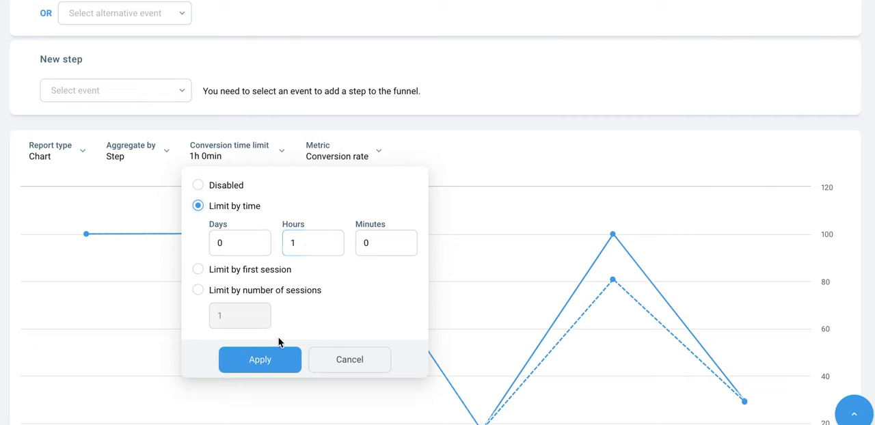
pyautogui.moveTo(284, 321)
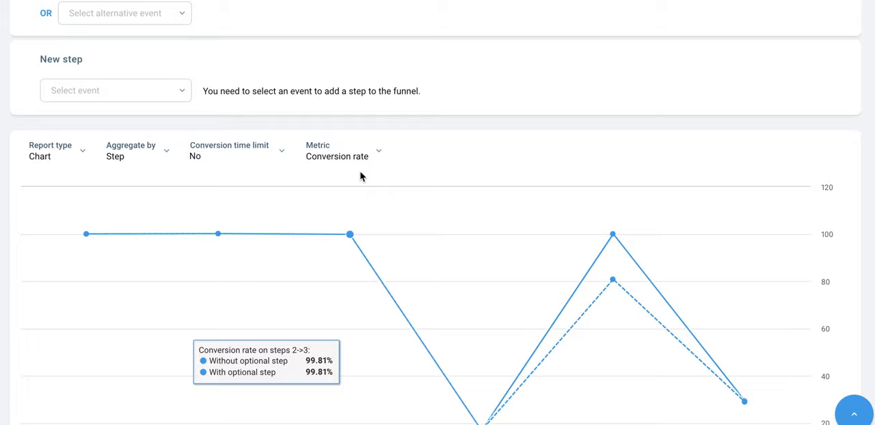
pyautogui.moveTo(454, 162)
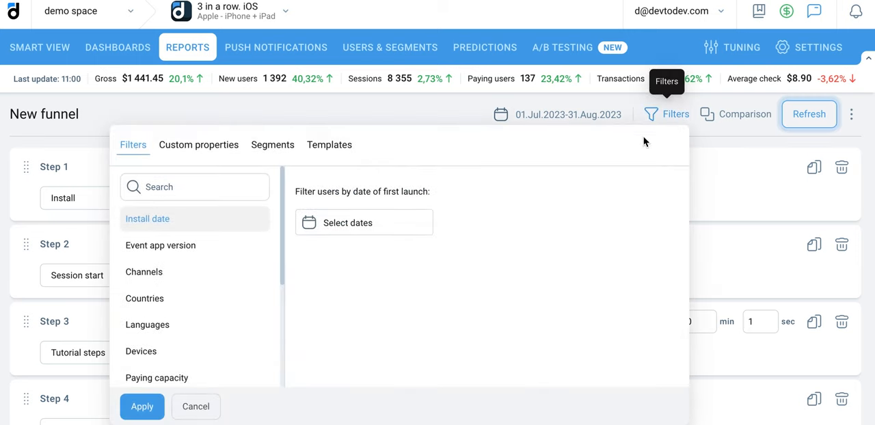
# Step: Apply a Countries filter limited to China
pyautogui.click(145, 299)
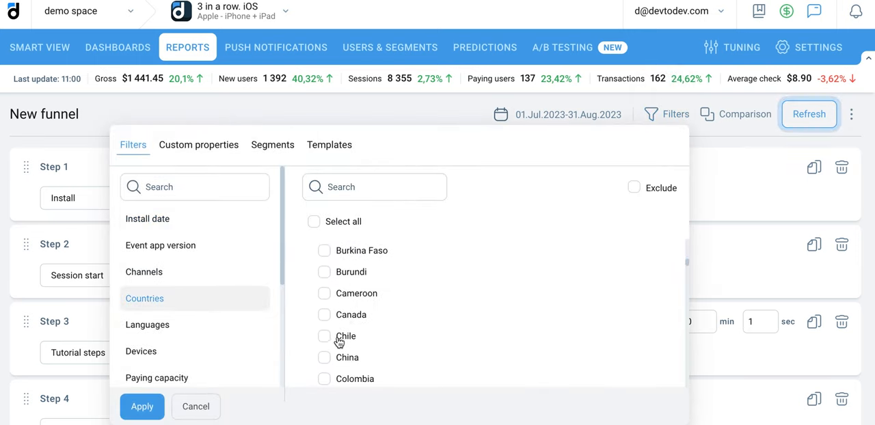
pyautogui.click(302, 358)
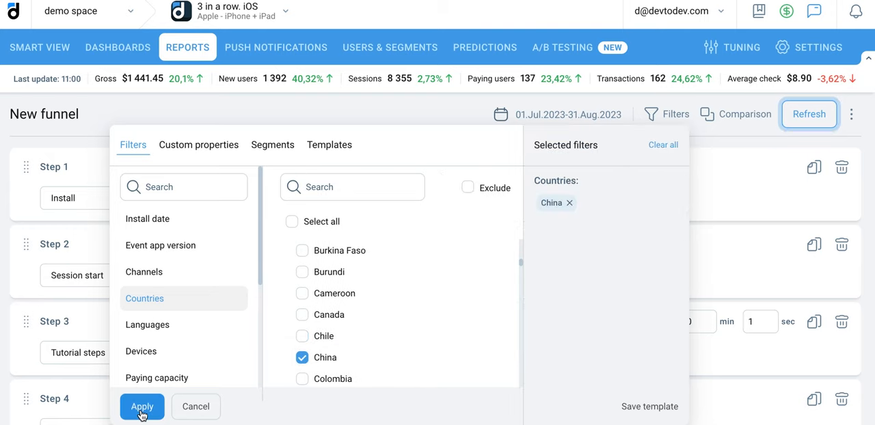
pyautogui.click(142, 406)
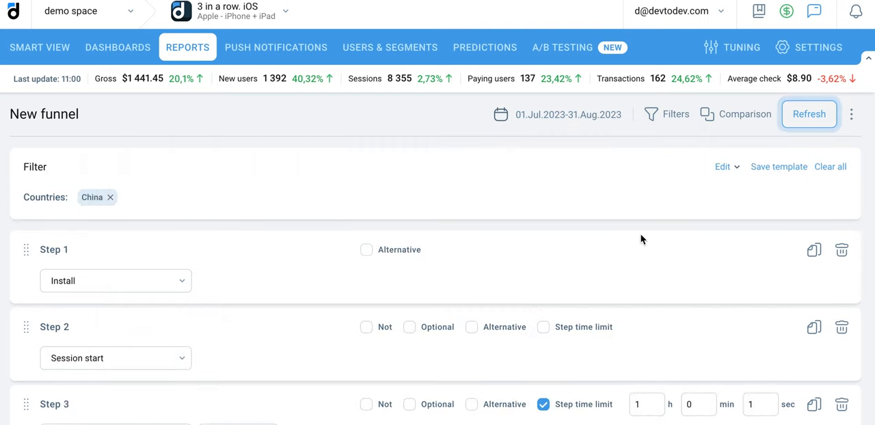
# Step: Add a comparison group filtered to Countries China and Hong Kong
pyautogui.click(736, 115)
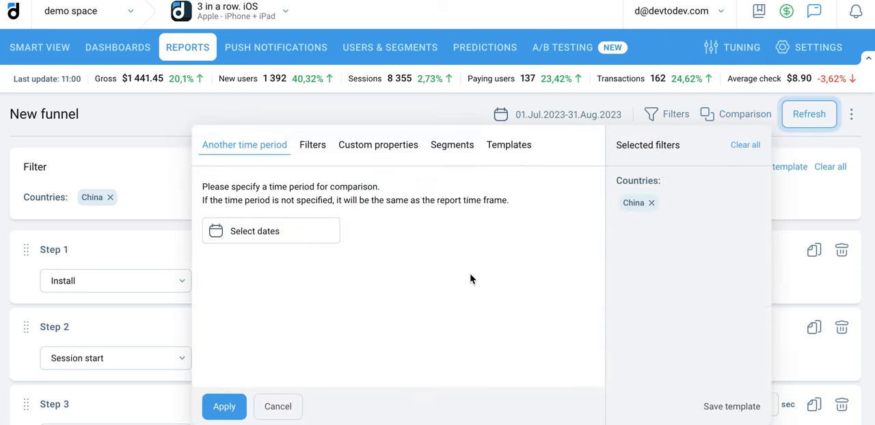
pyautogui.click(312, 145)
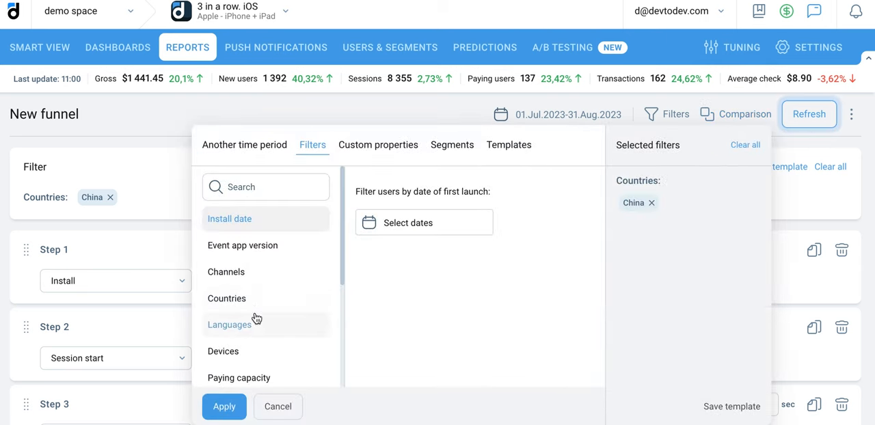
pyautogui.click(227, 298)
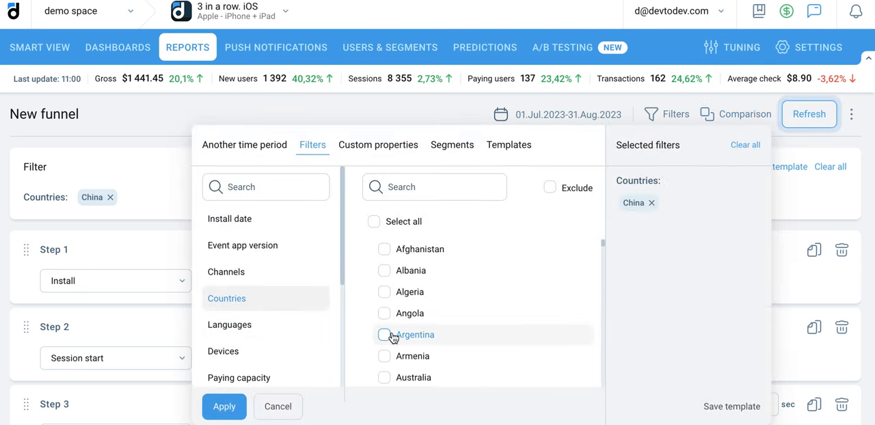
pyautogui.scroll(-3)
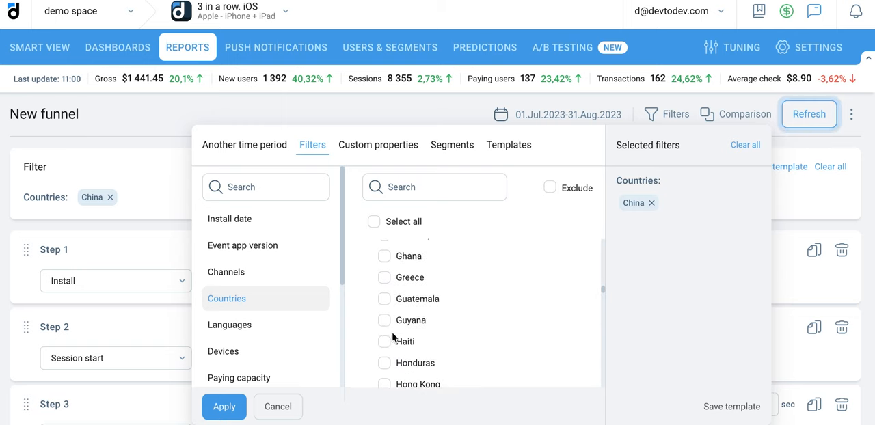
pyautogui.click(384, 314)
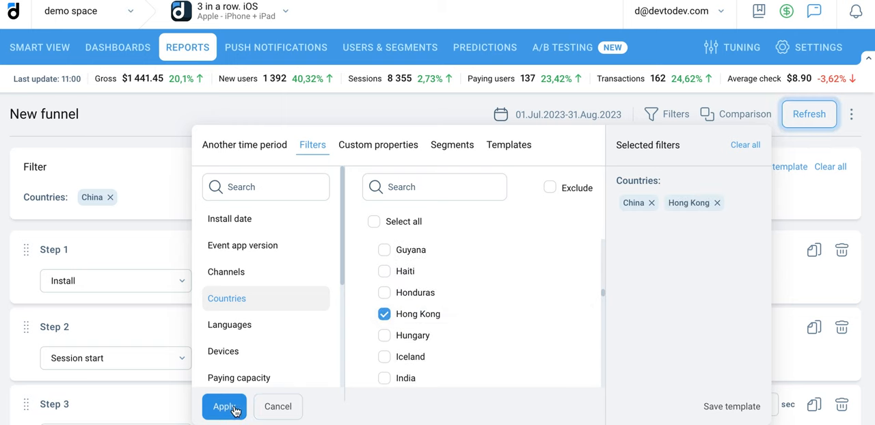
pyautogui.click(224, 407)
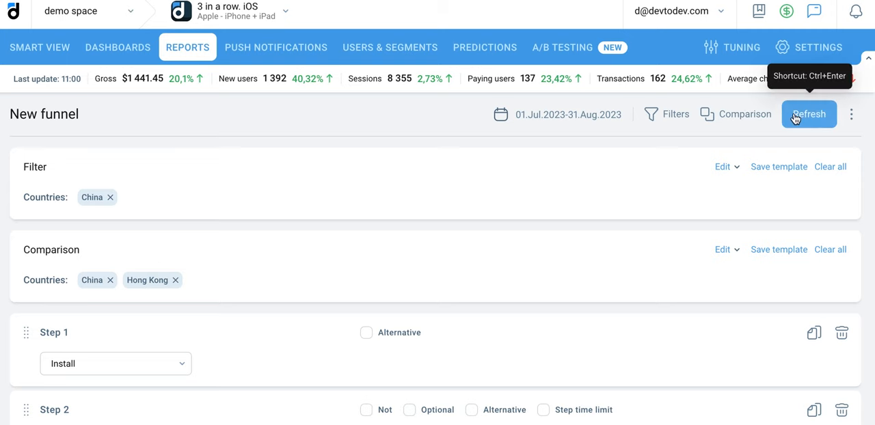
# Step: Refresh the funnel to chart the China and China+Hong Kong groups per step and review it
pyautogui.click(808, 114)
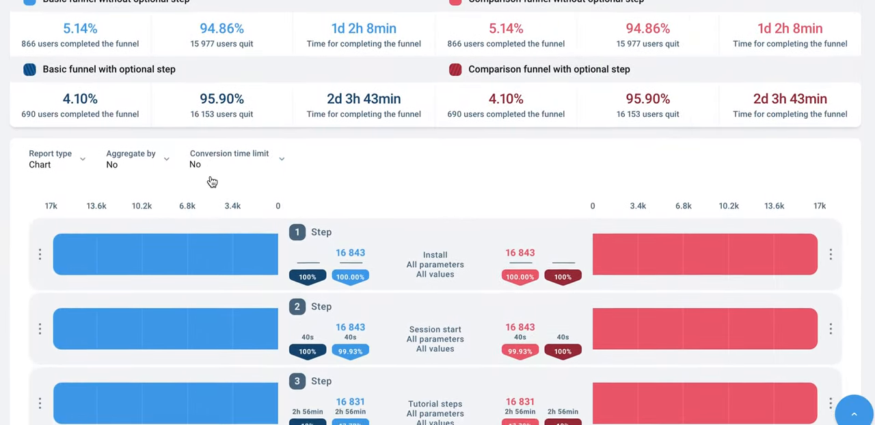
pyautogui.scroll(-3)
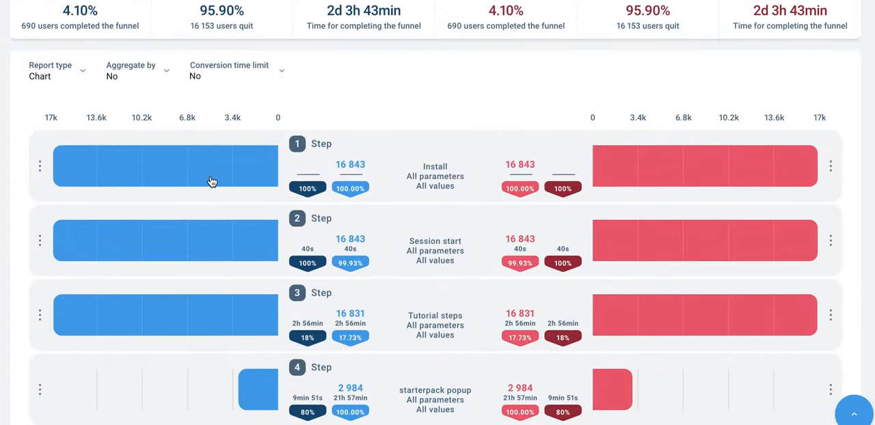
pyautogui.scroll(-3)
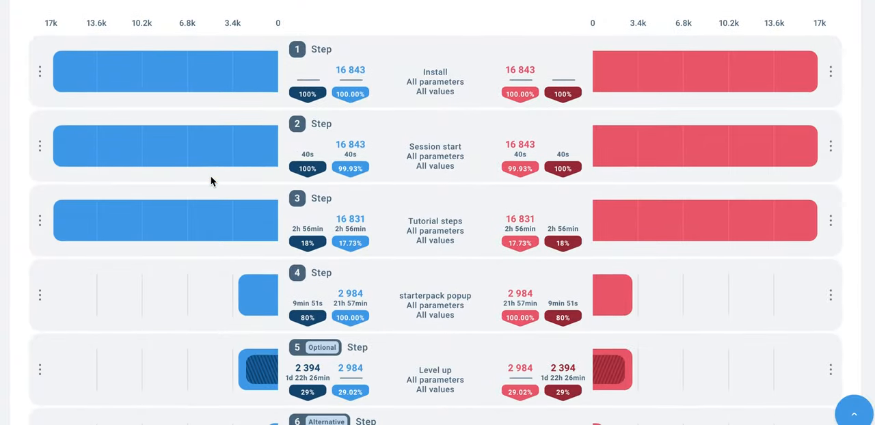
pyautogui.scroll(-3)
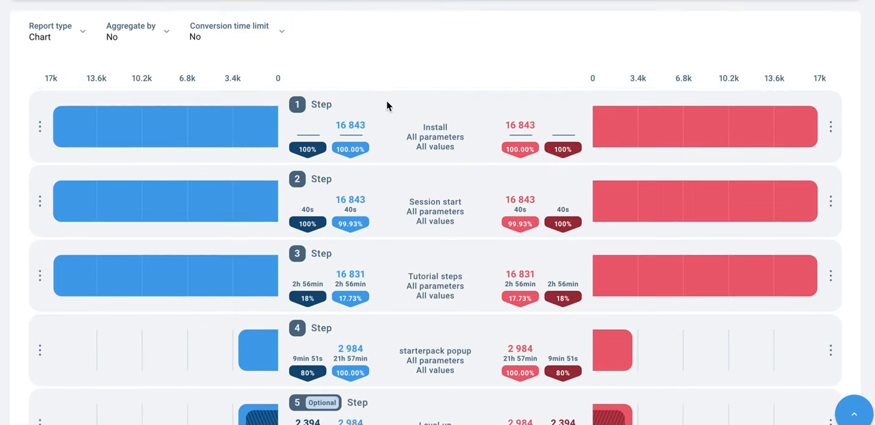
pyautogui.click(38, 128)
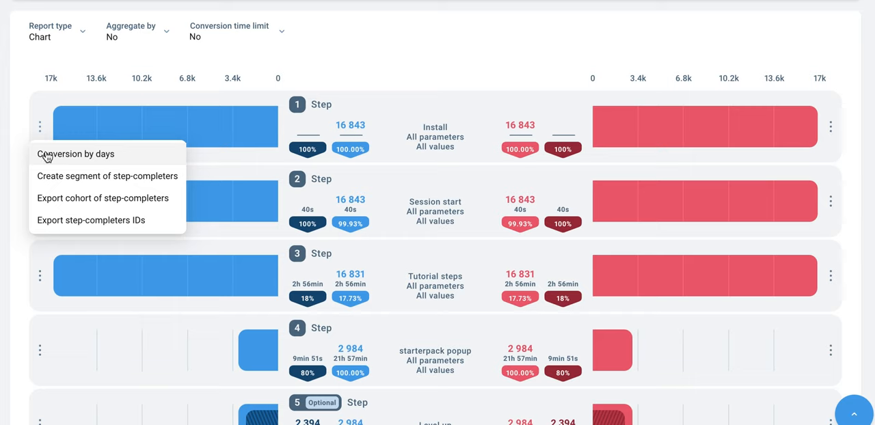
pyautogui.moveTo(82, 185)
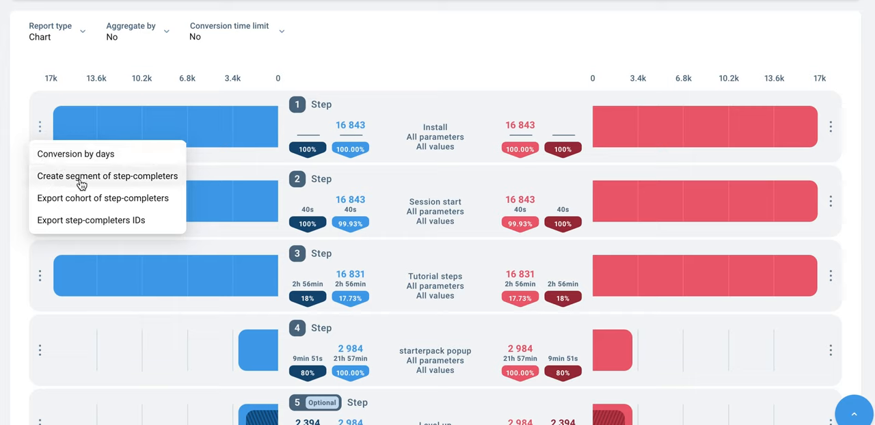
pyautogui.click(457, 70)
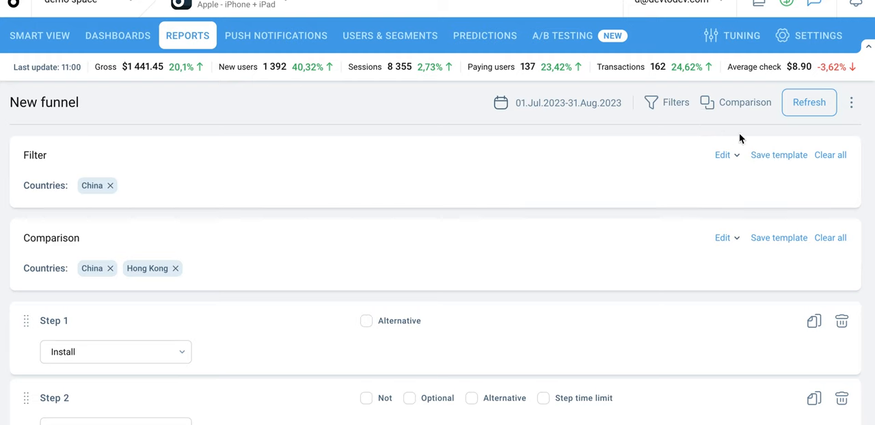
# Step: Export the funnel report to a CSV file via the report's extra actions menu
pyautogui.click(851, 102)
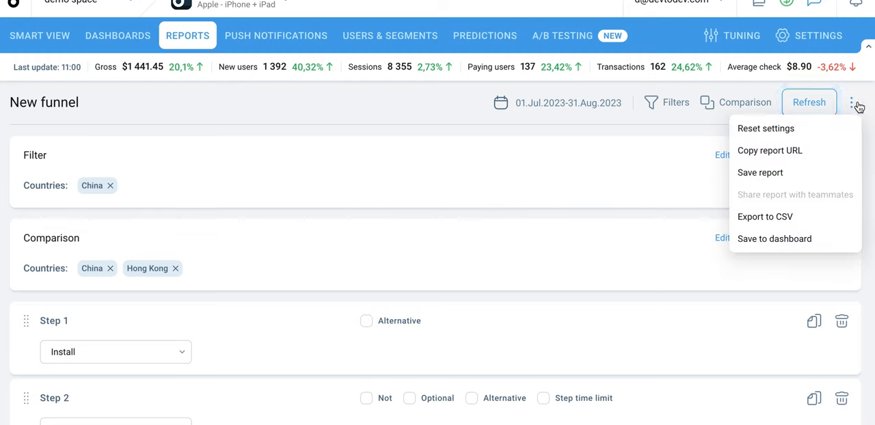
pyautogui.moveTo(766, 217)
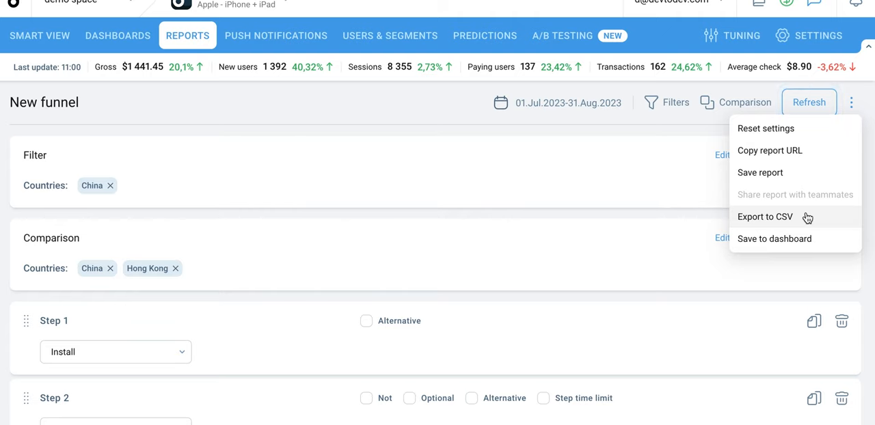
pyautogui.click(810, 101)
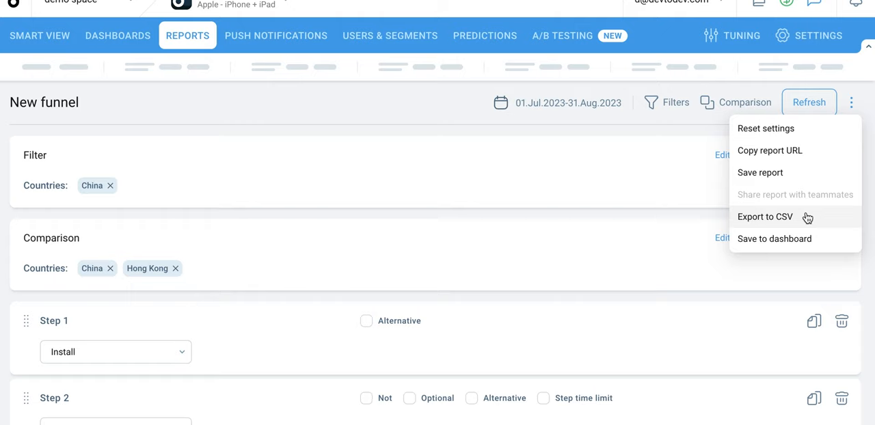